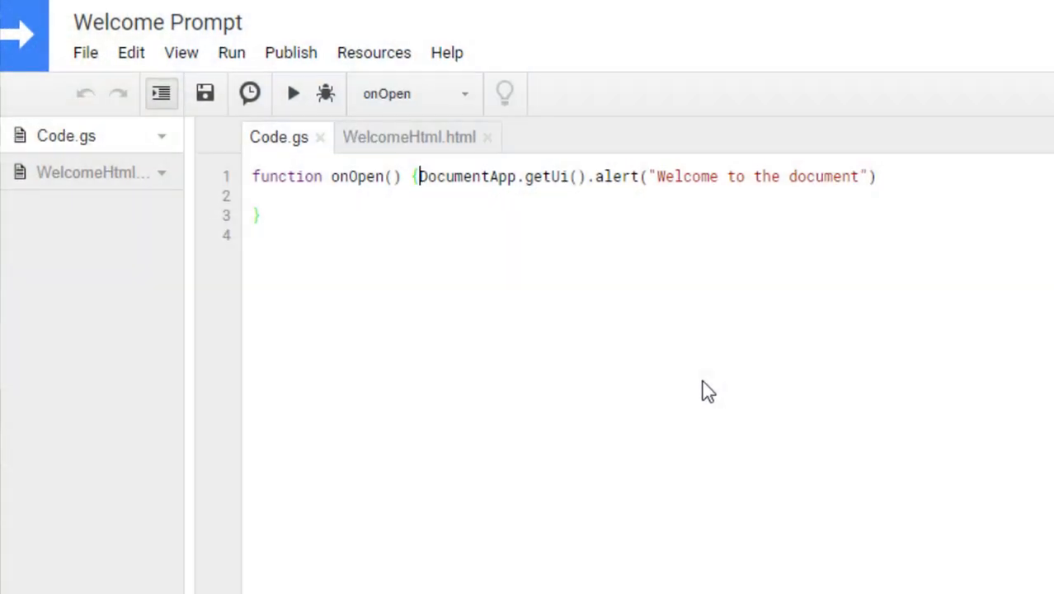
# Declare 'var html = HtmlService.createHtmlOutputFromFile' at the start of onOpen.
pyautogui.write('var')
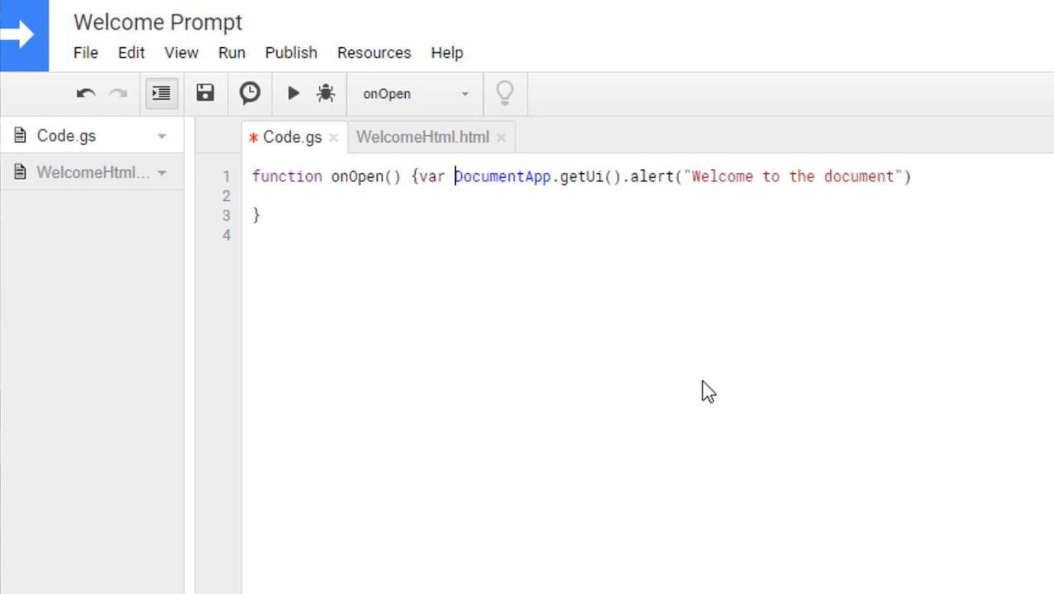
pyautogui.write('ht')
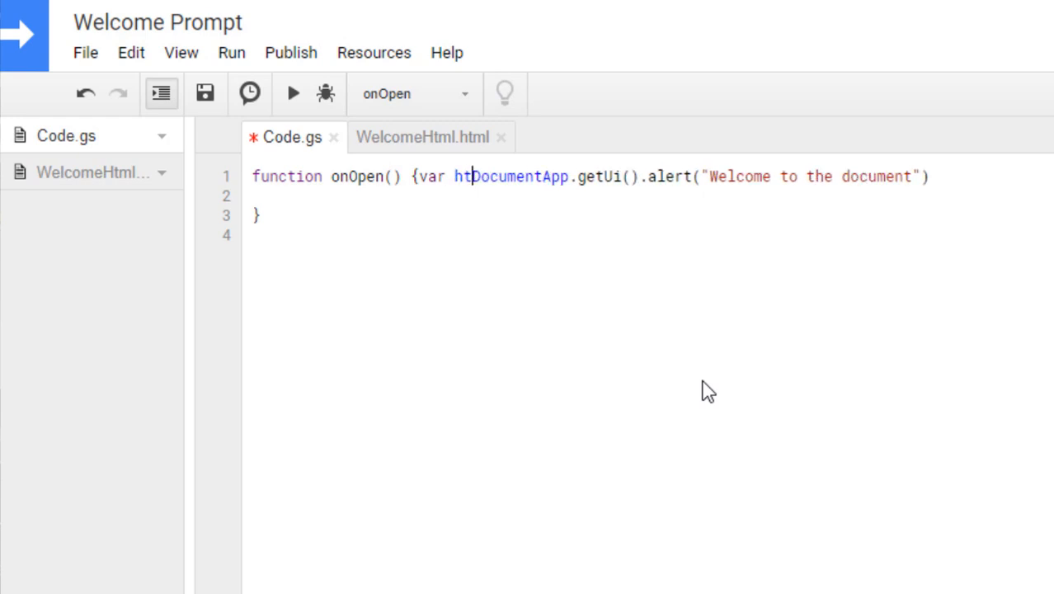
pyautogui.write('ml =')
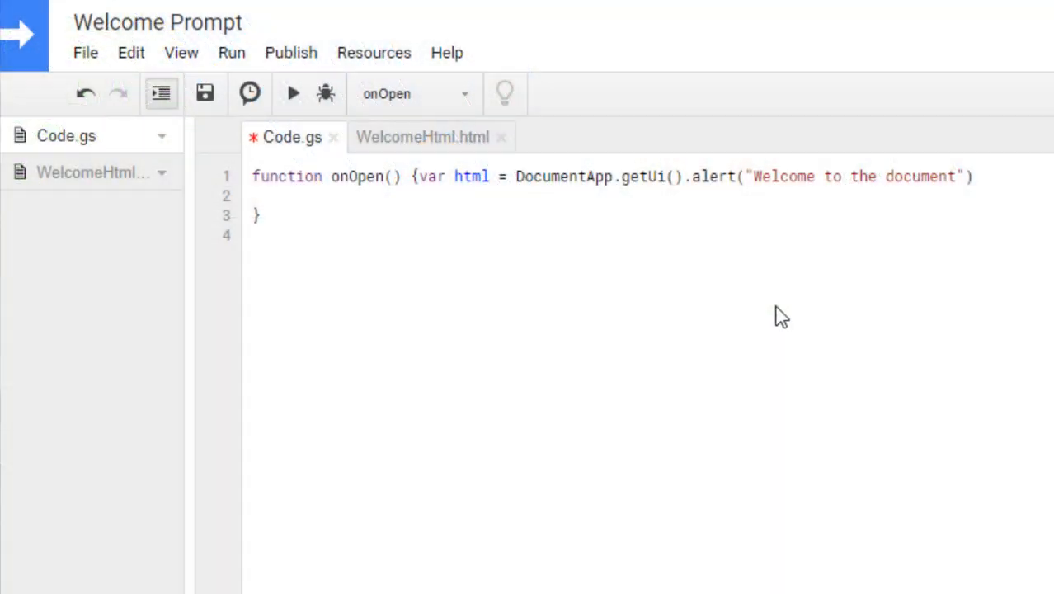
pyautogui.write('HtmlSer')
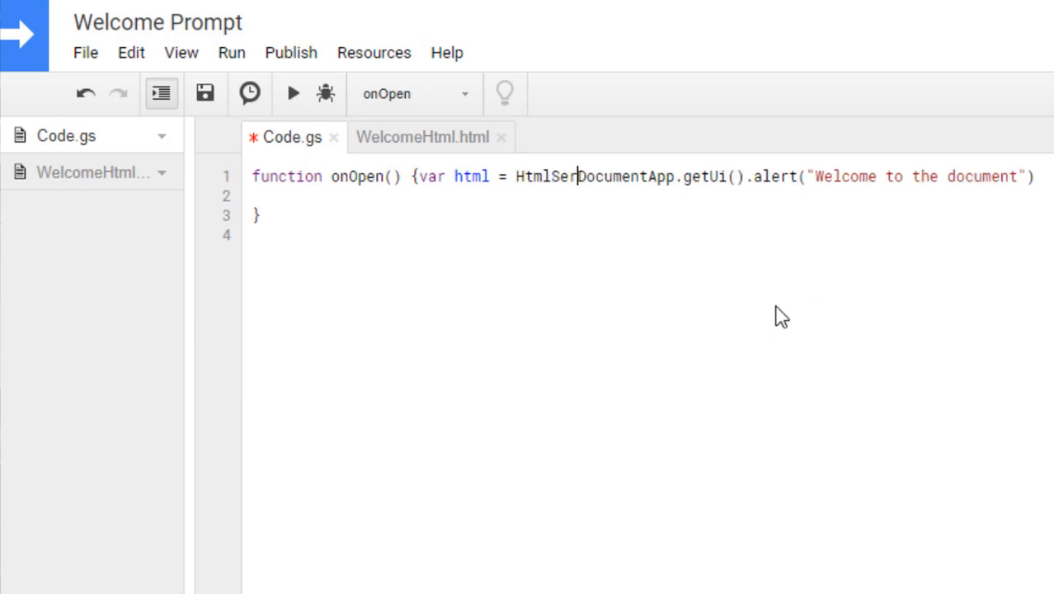
pyautogui.write('vice.createHtmlOutputFromFile(filename')
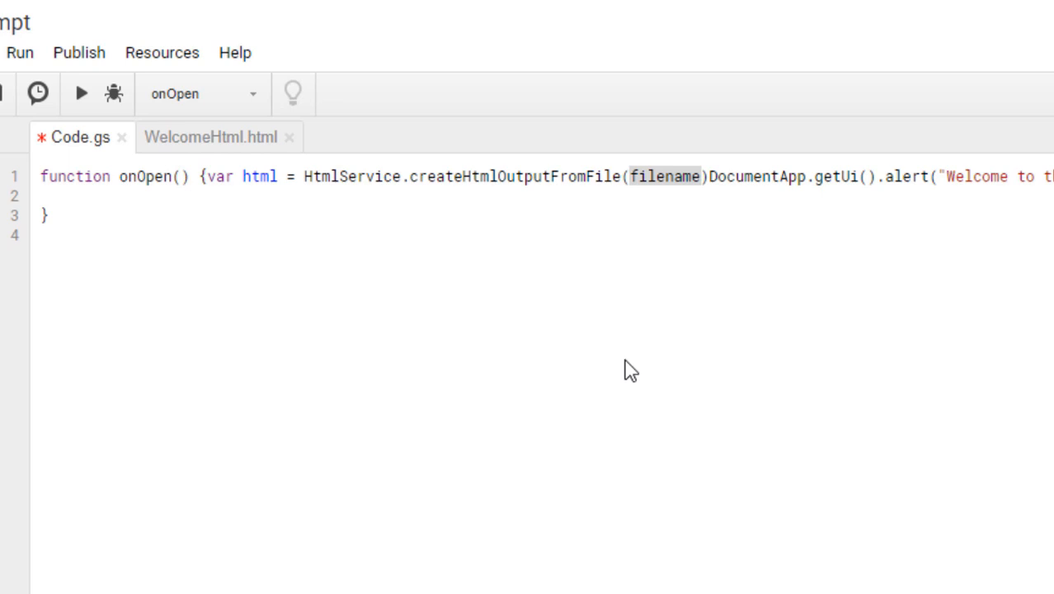
# Replace the filename placeholder with WelcomeHtml.html in createHtmlOutputFromFile.
pyautogui.click(665, 176)
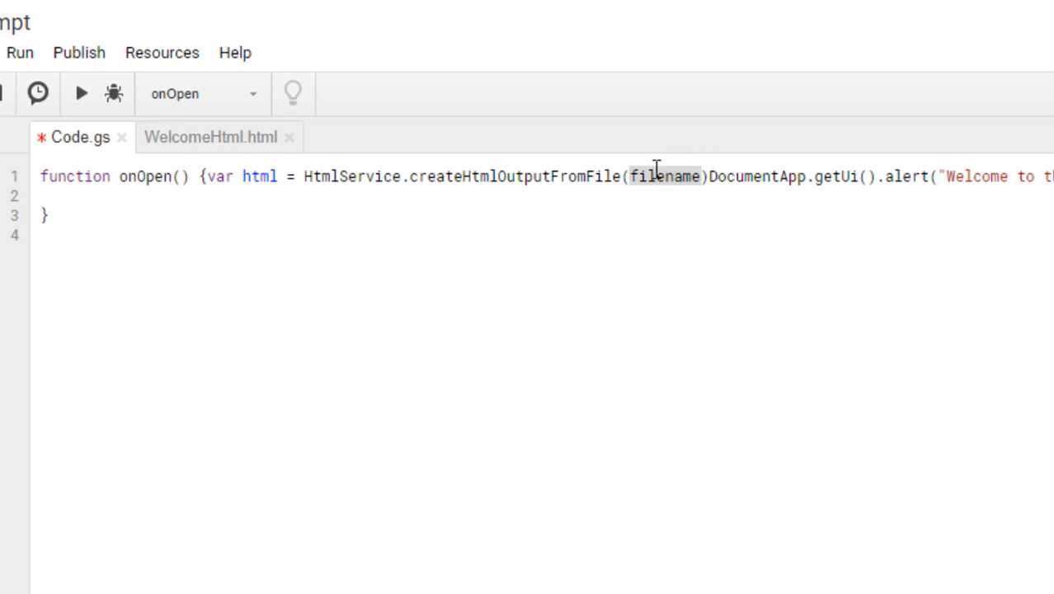
pyautogui.doubleClick(667, 176)
pyautogui.write('WelcomeHtml.html')
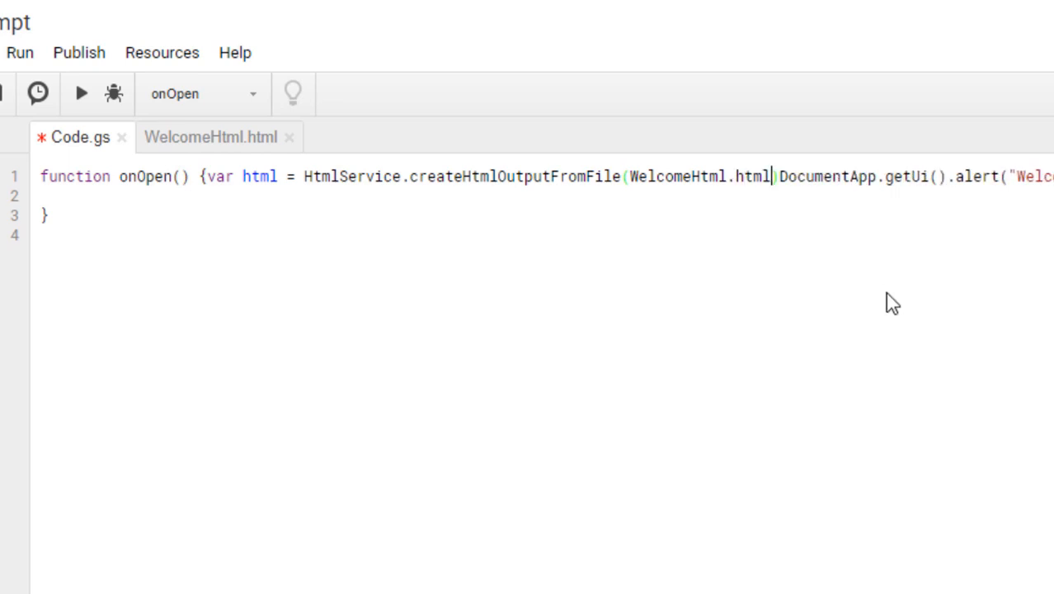
pyautogui.click(792, 176)
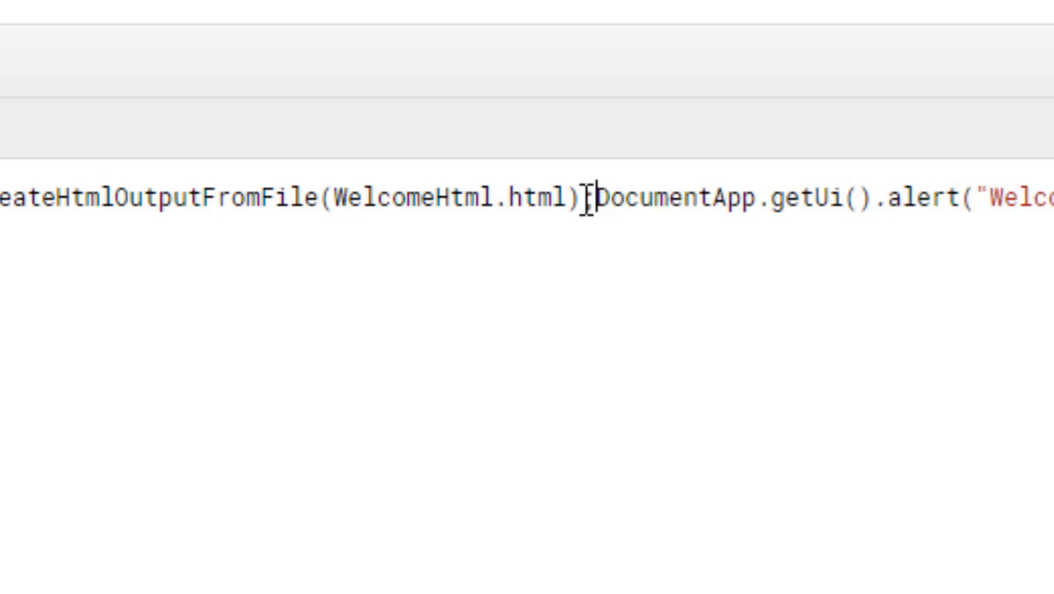
# End the html declaration with ';' and delete .alert("Welcome to the document").
pyautogui.write(';')
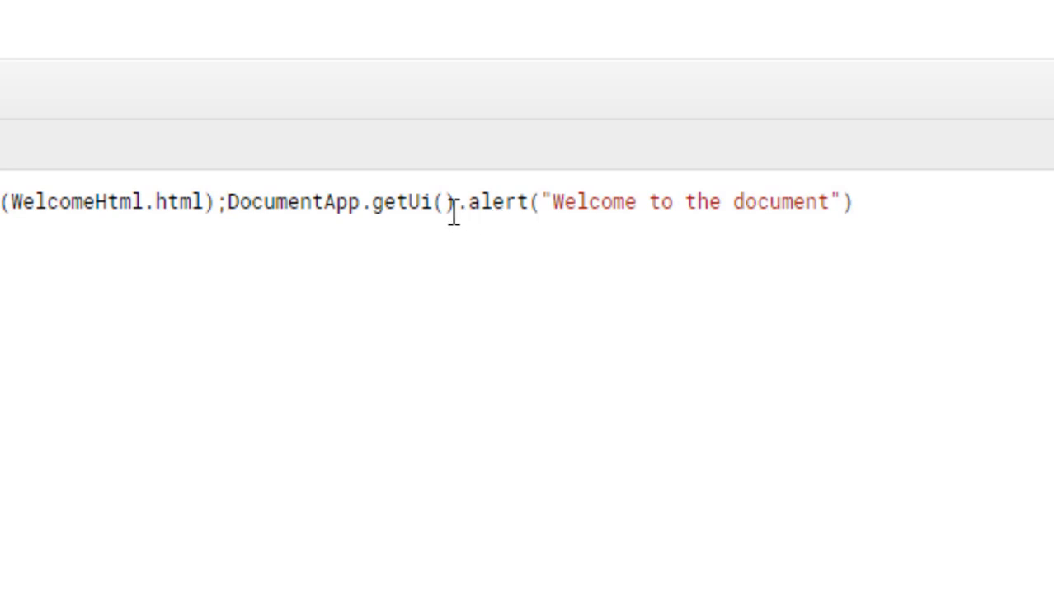
pyautogui.moveTo(460, 201); pyautogui.dragTo(817, 201)
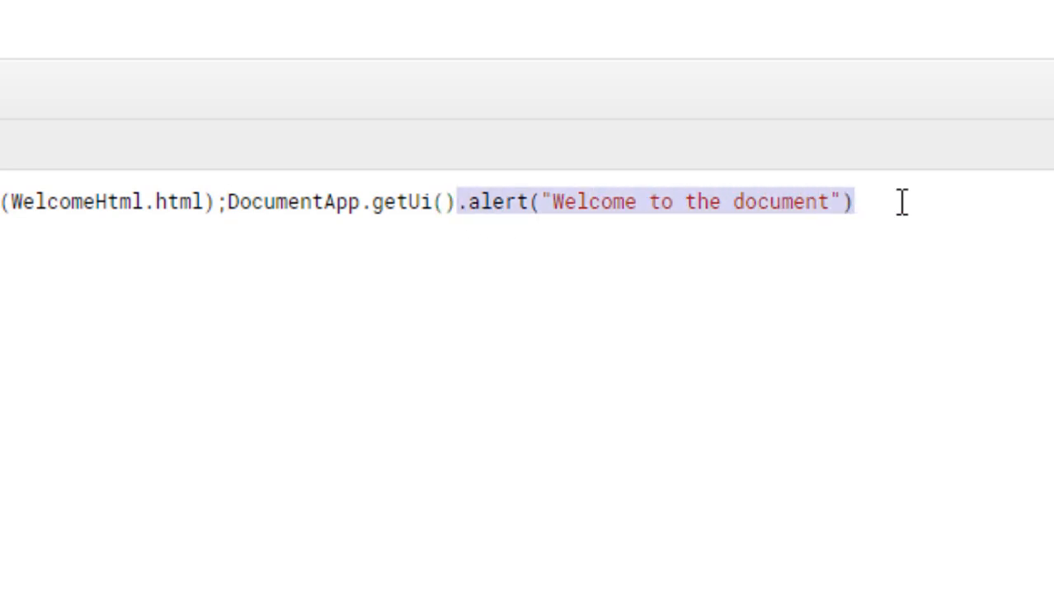
pyautogui.press('Delete')
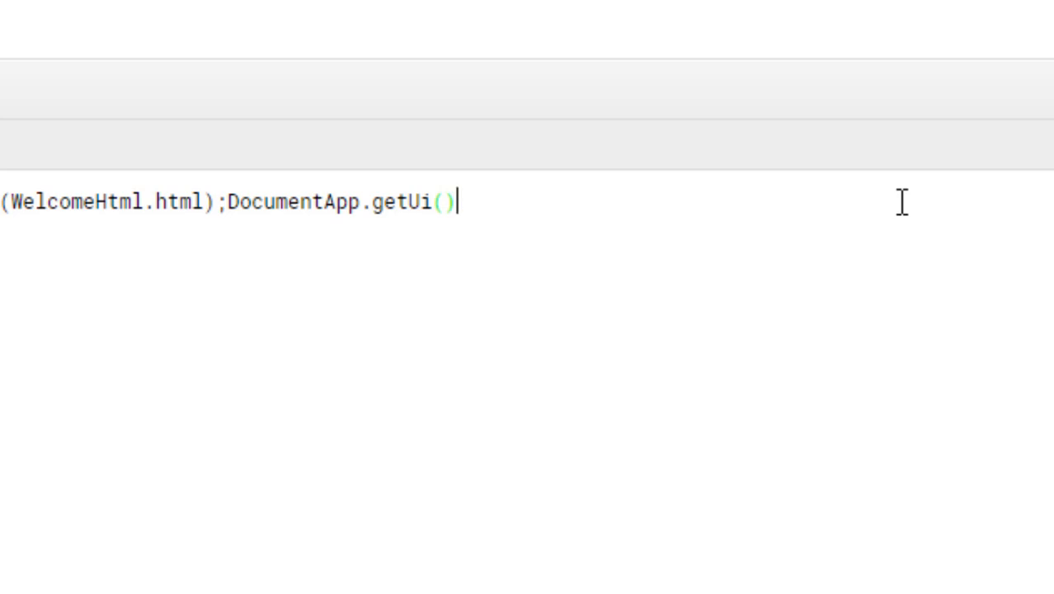
# Chain a method on getUi() and browse suggestions toward showModalDialog.
pyautogui.write('.createHtmlOutputFromFile')
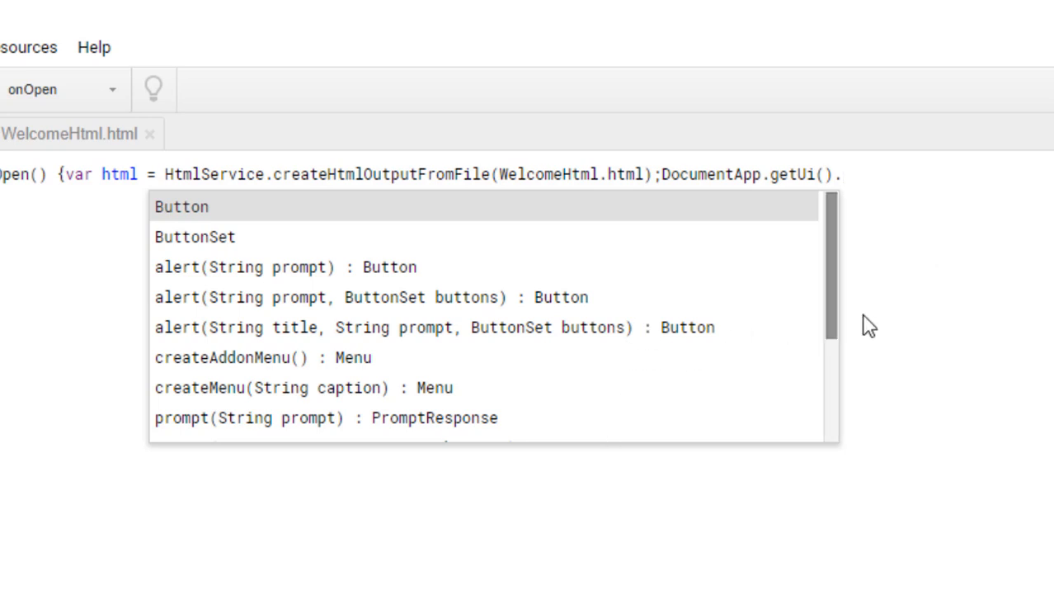
pyautogui.scroll(-3)
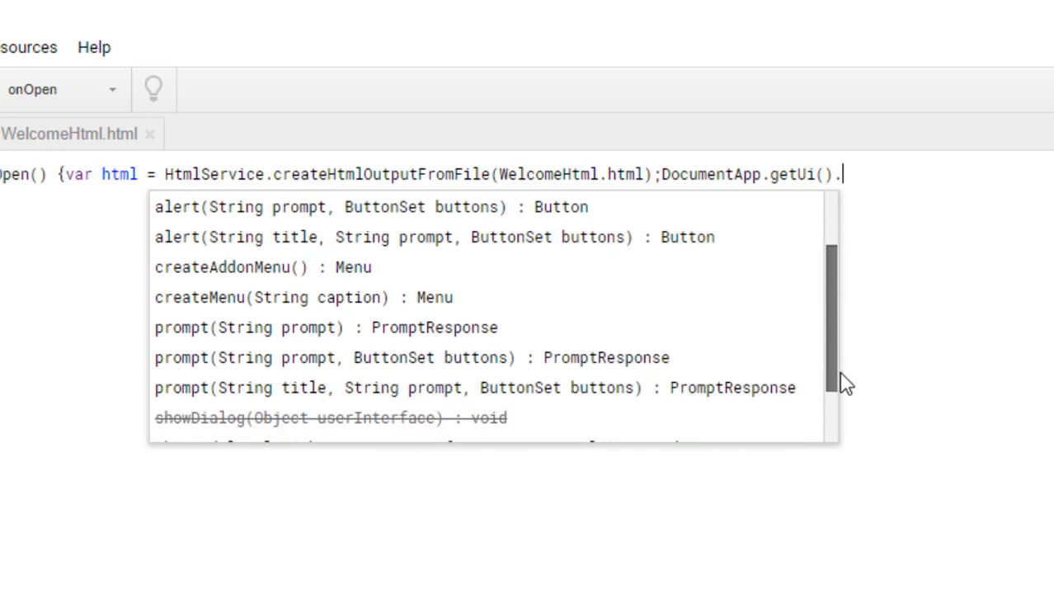
pyautogui.scroll(-3)
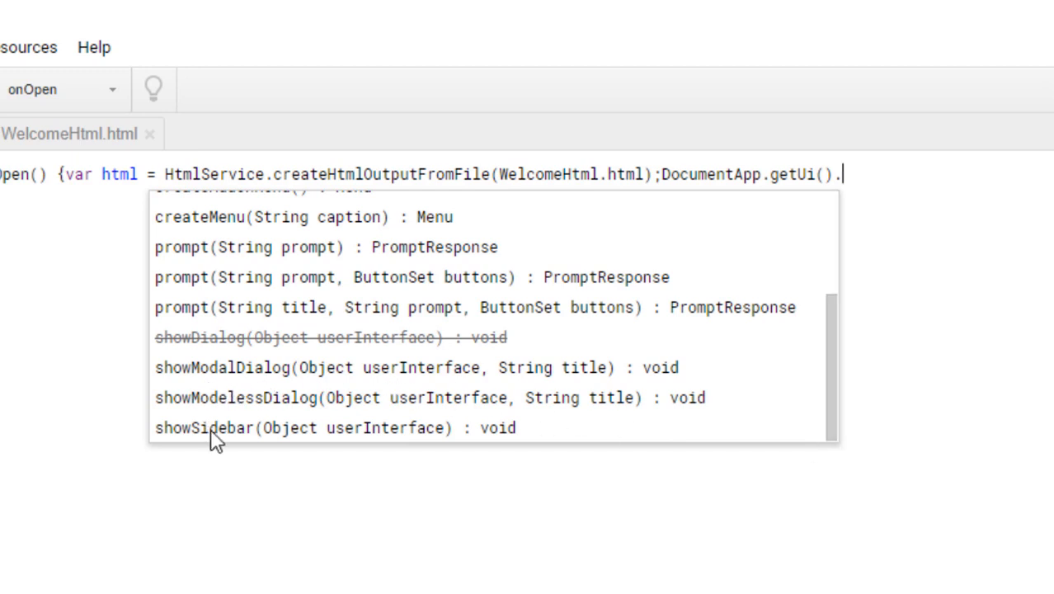
pyautogui.moveTo(191, 404)
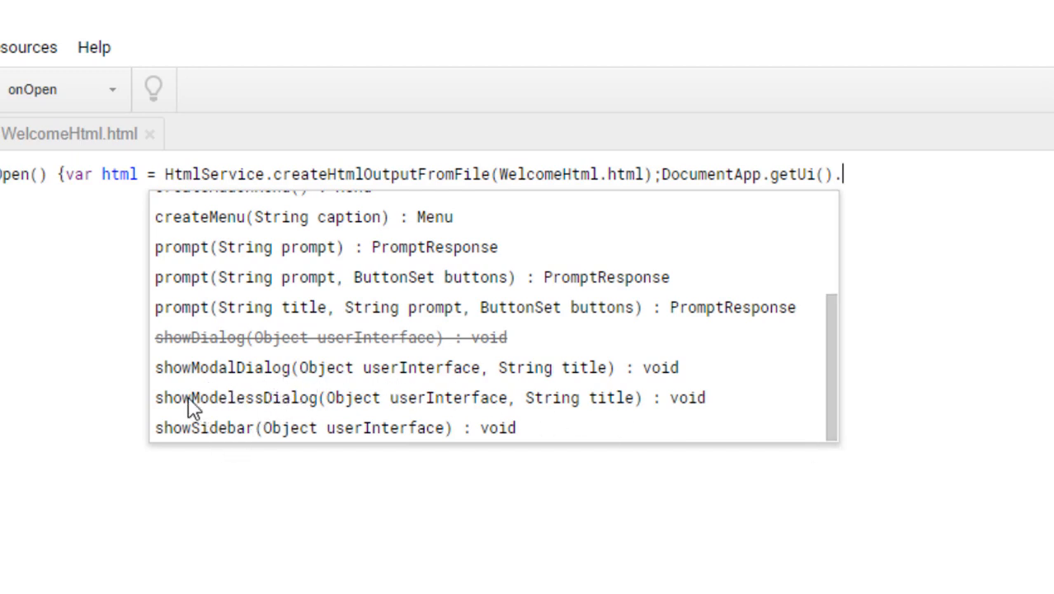
pyautogui.moveTo(344, 375)
pyautogui.write('showModalDialog(html, title)')
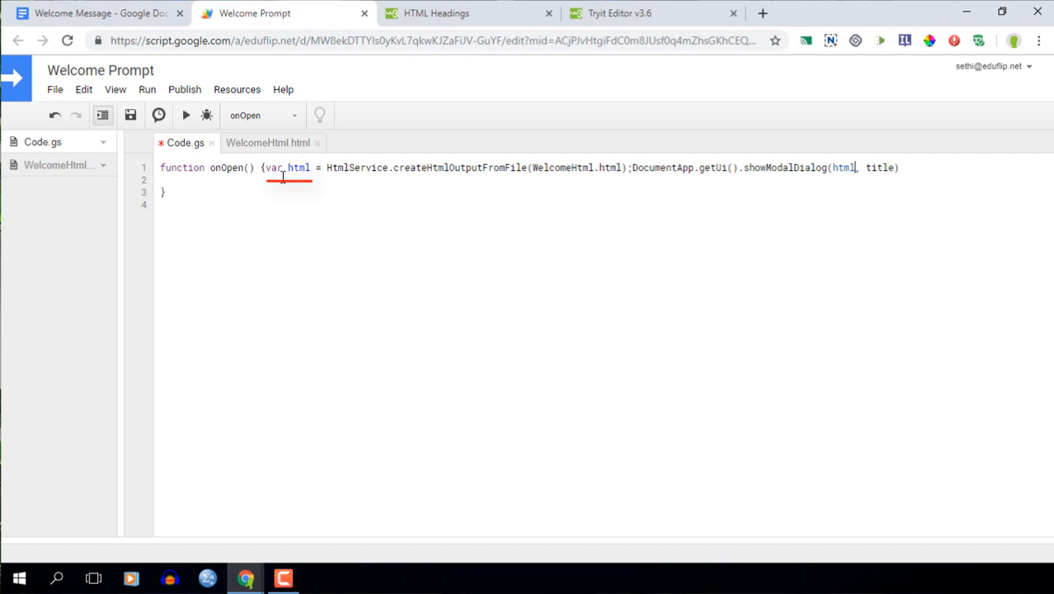
# Replace showModalDialog's title placeholder with an opening double quote.
pyautogui.click(864, 167)
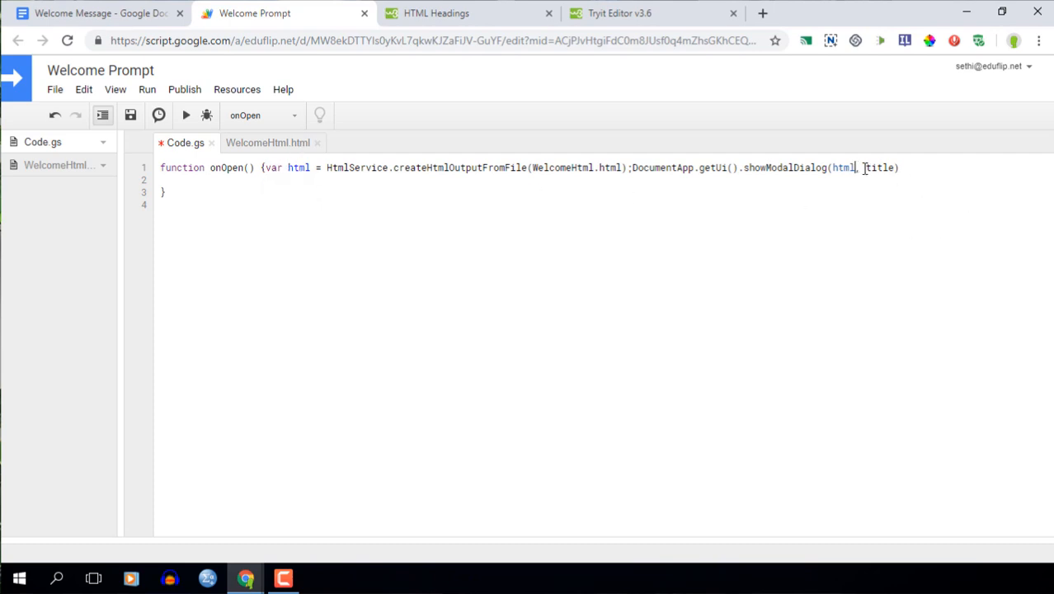
pyautogui.doubleClick(878, 167)
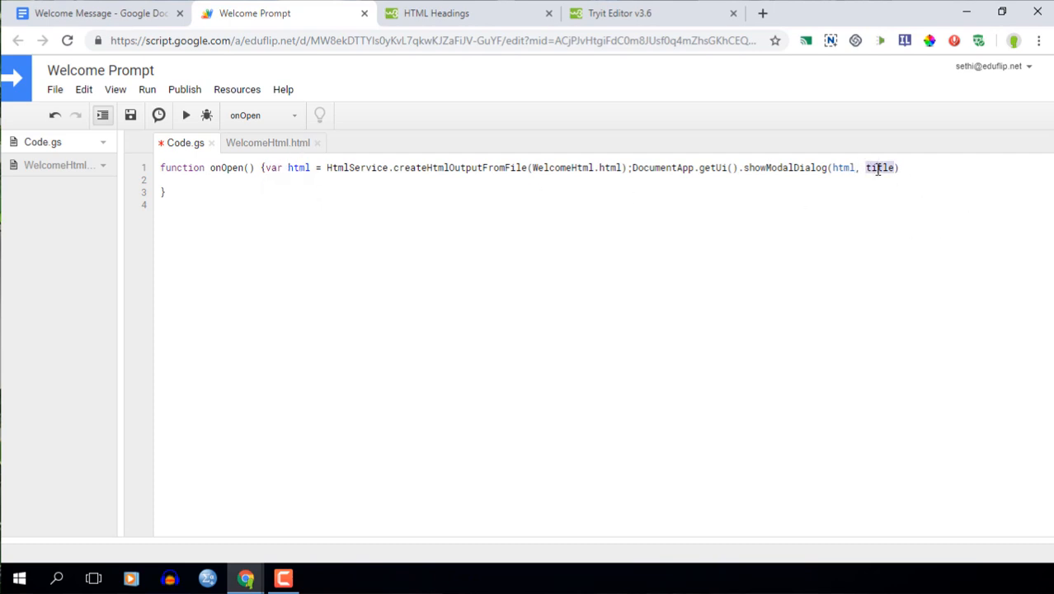
pyautogui.write('"')
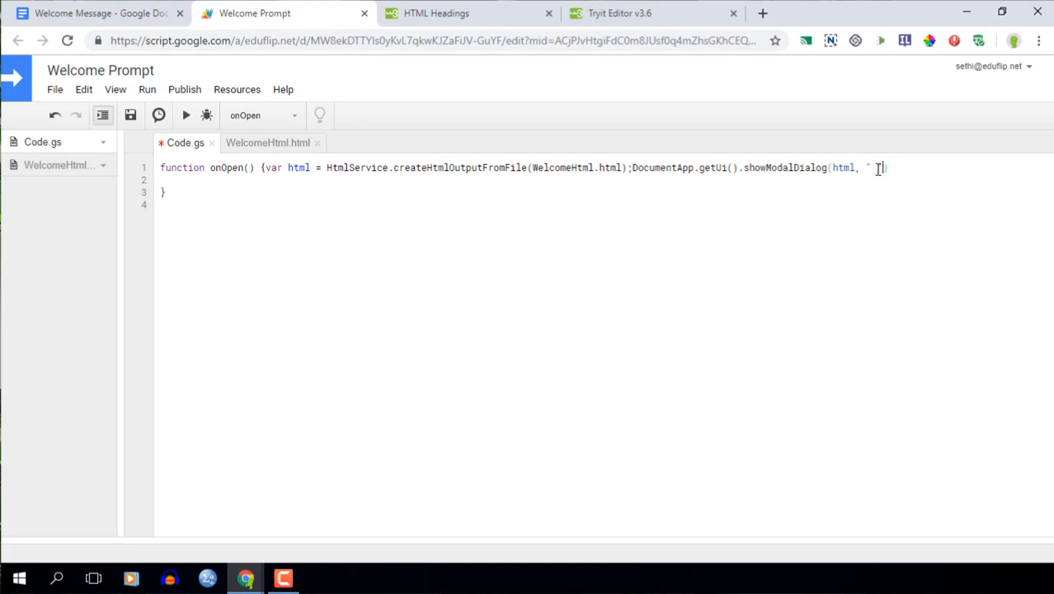